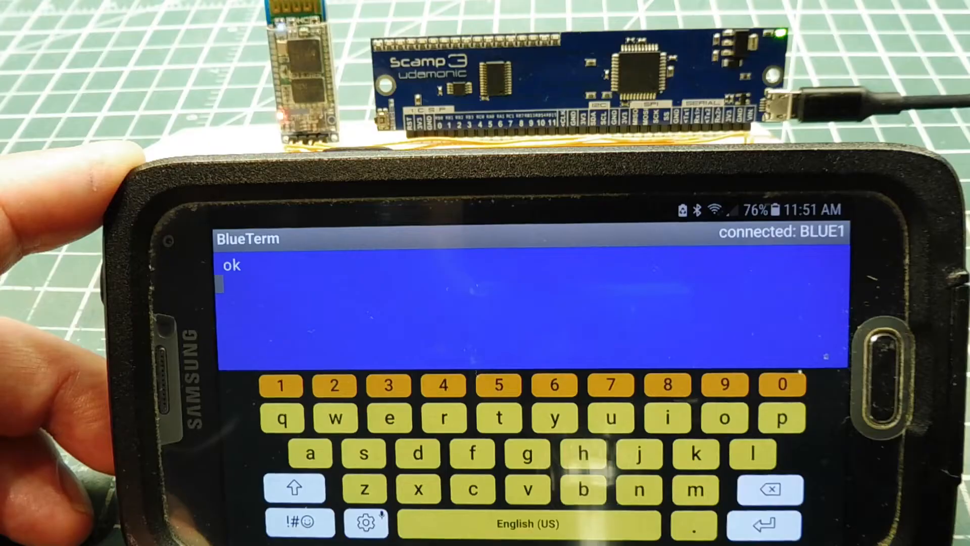
# Send empty lines for ok prompts, then enter 'led' to have the board respond over Bluetooth.
pyautogui.click(580, 455)
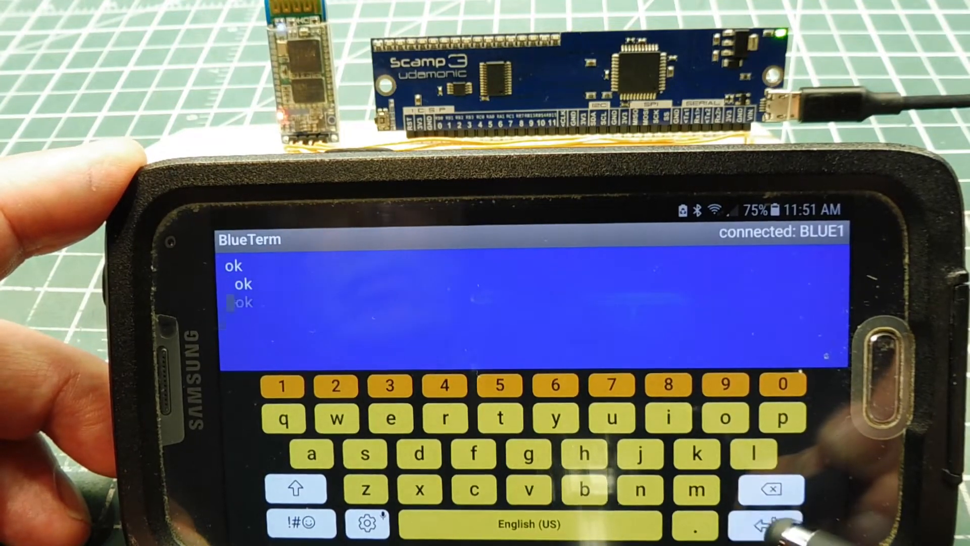
pyautogui.click(765, 521)
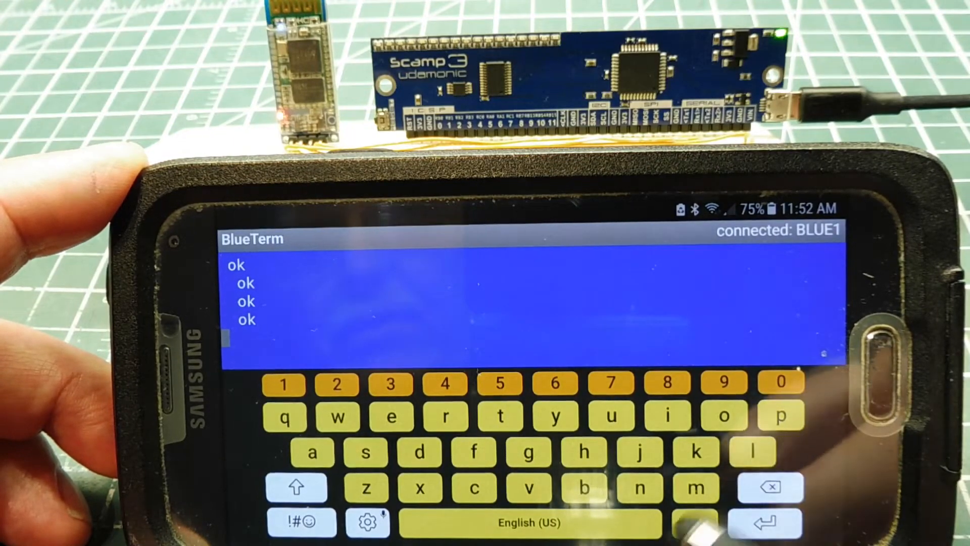
pyautogui.click(472, 453)
pyautogui.write('ffff')
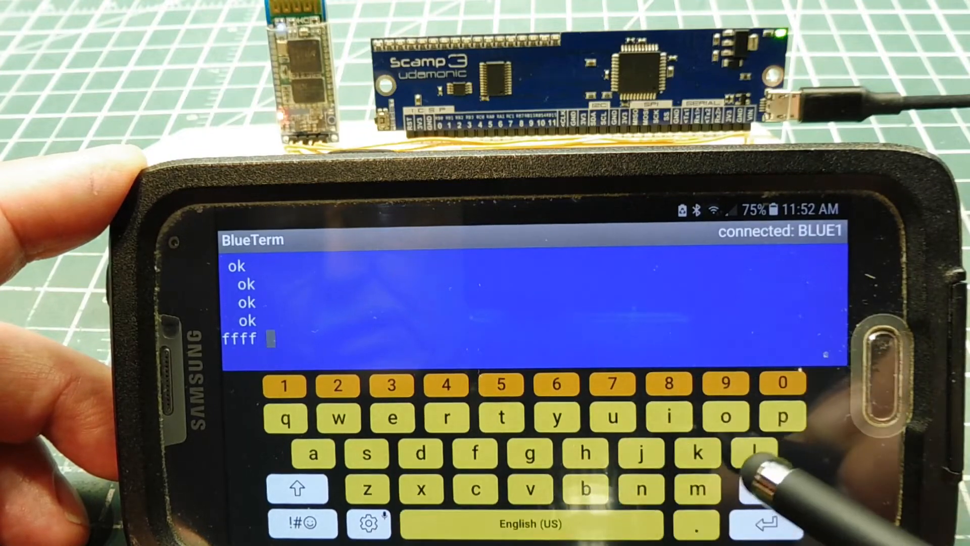
pyautogui.write('led')
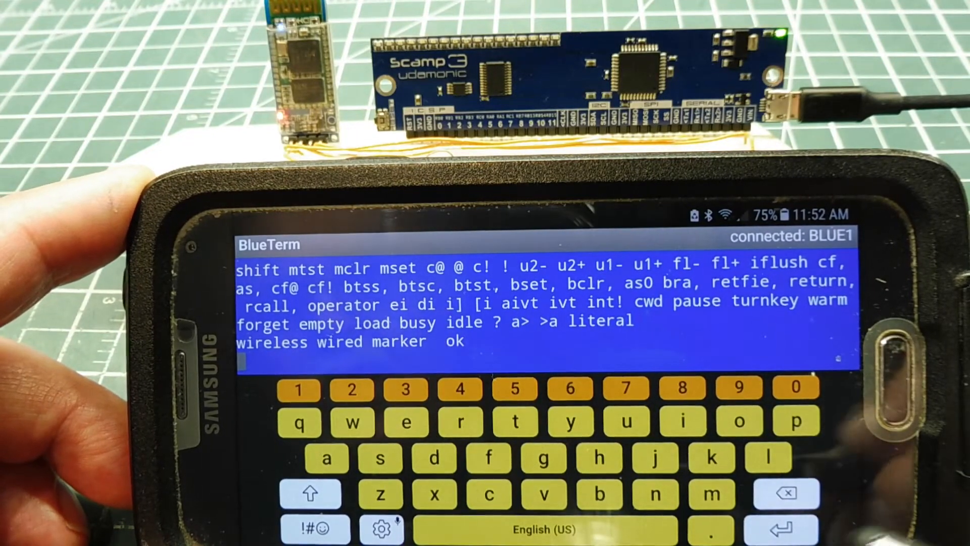
pyautogui.press('Return')
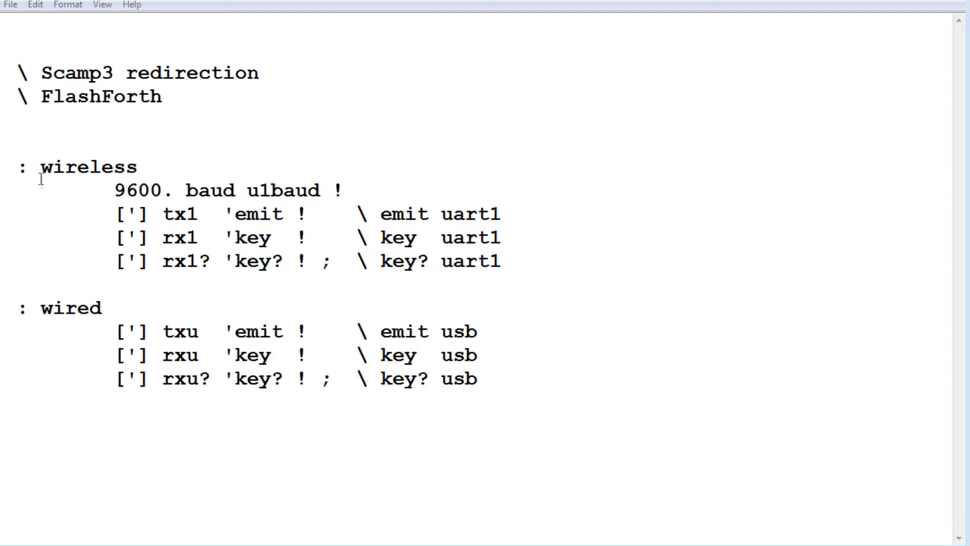
pyautogui.doubleClick(89, 167)
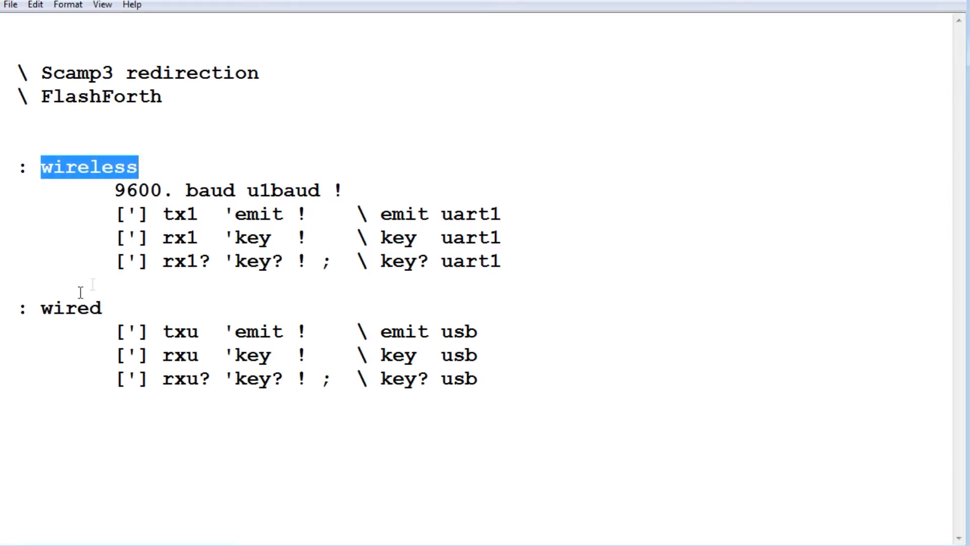
pyautogui.doubleClick(70, 308)
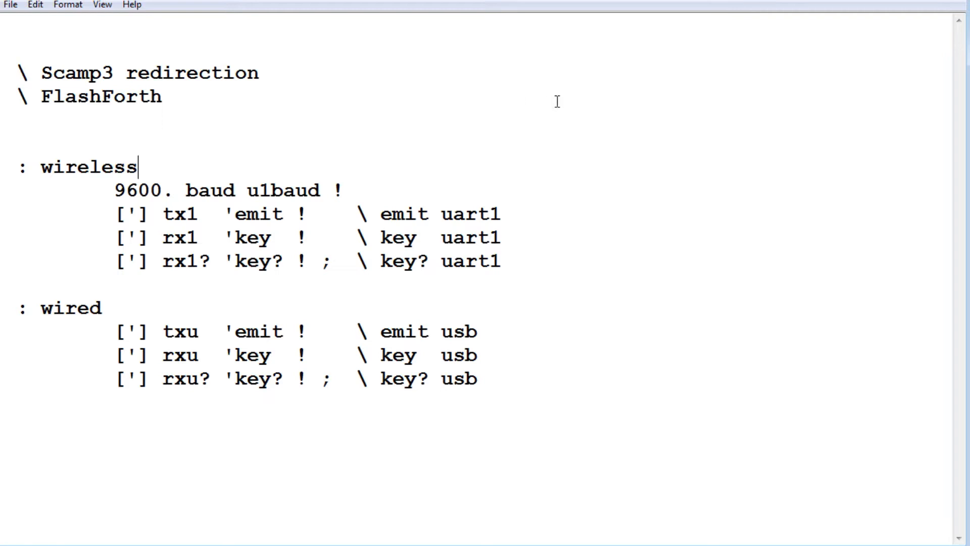
pyautogui.moveTo(18, 165)
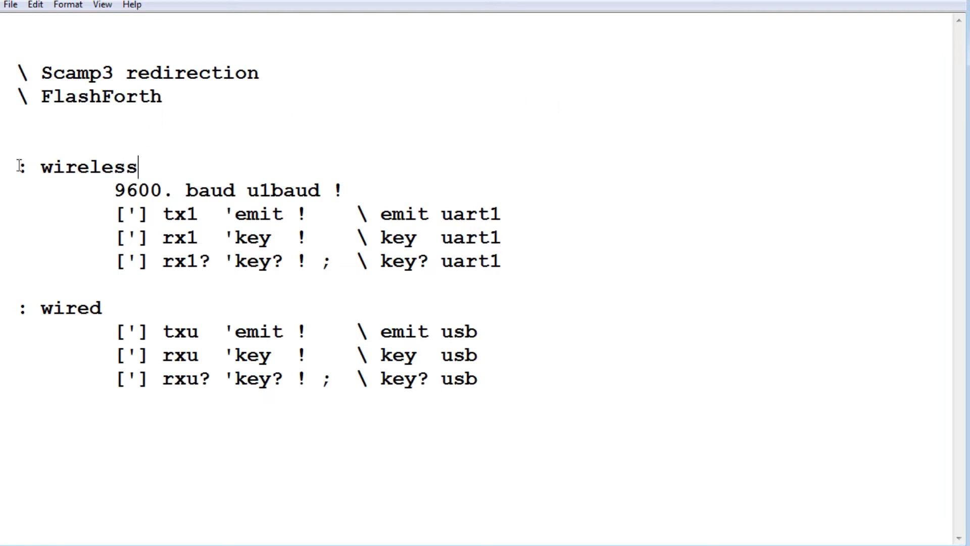
pyautogui.doubleClick(89, 166)
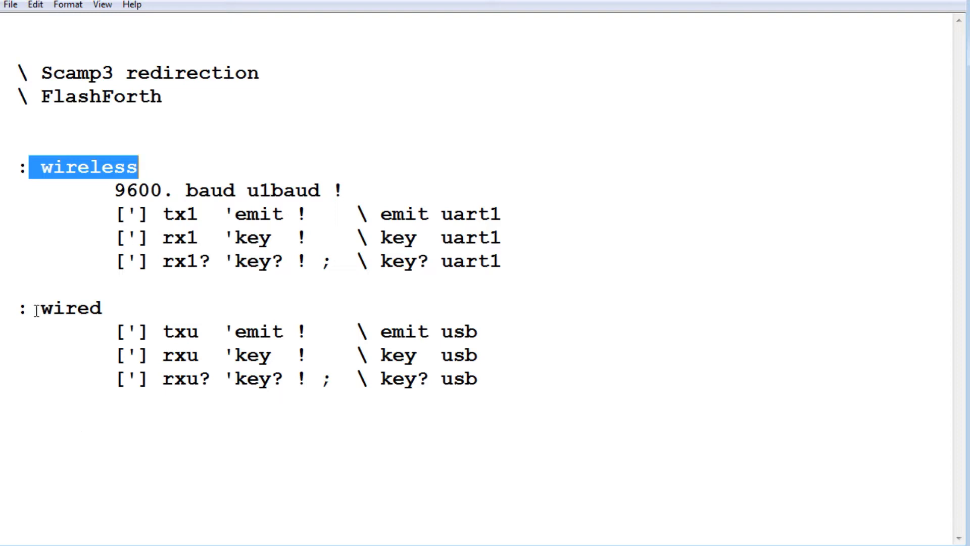
pyautogui.doubleClick(70, 307)
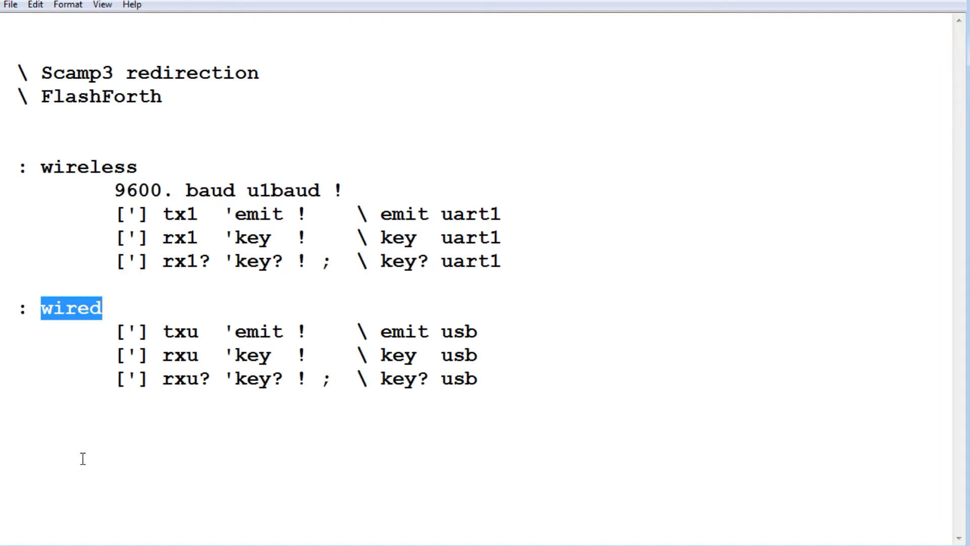
pyautogui.moveTo(110, 488)
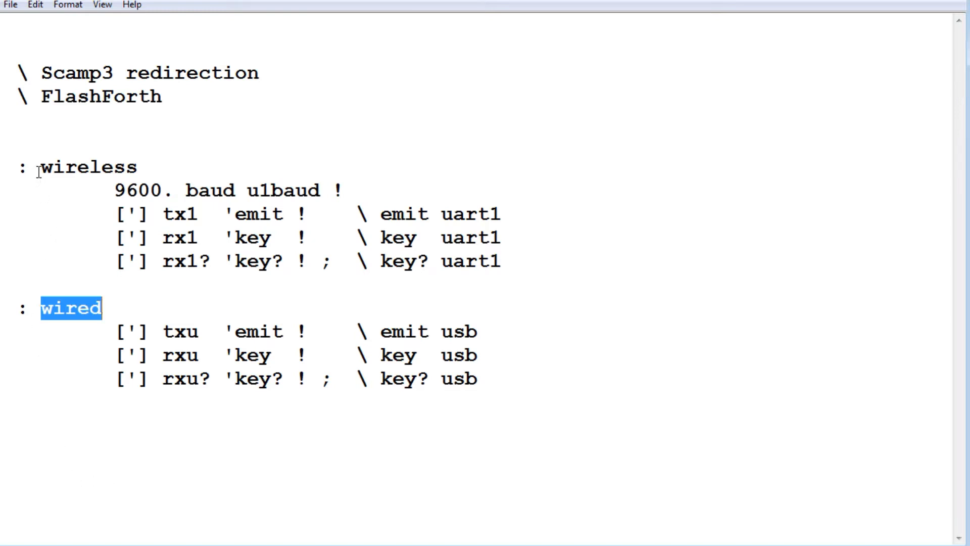
pyautogui.doubleClick(89, 167)
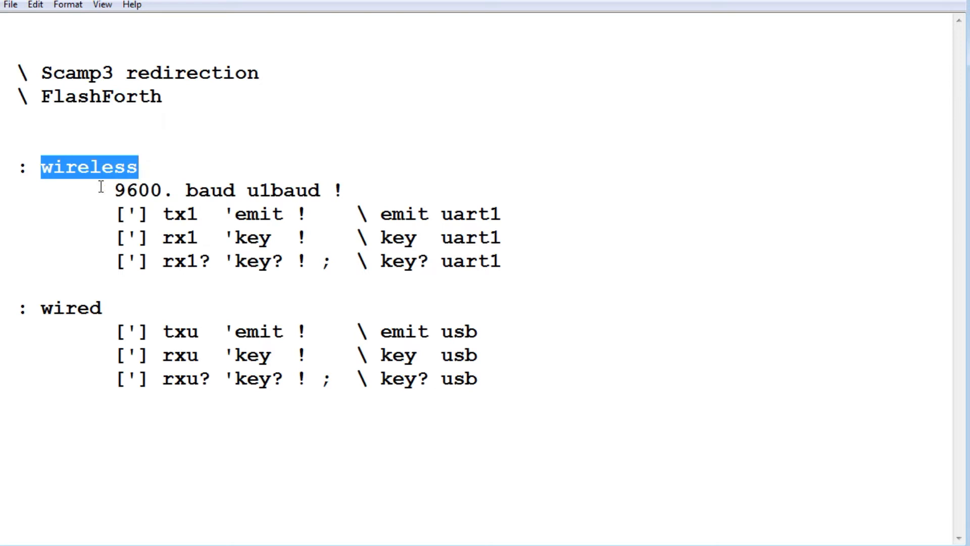
pyautogui.moveTo(113, 191); pyautogui.dragTo(260, 191)
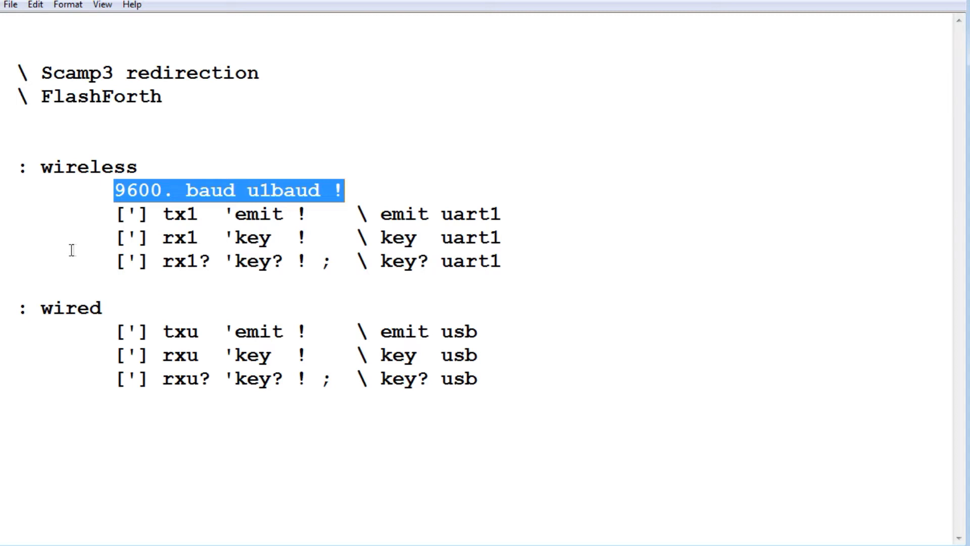
pyautogui.moveTo(232, 219)
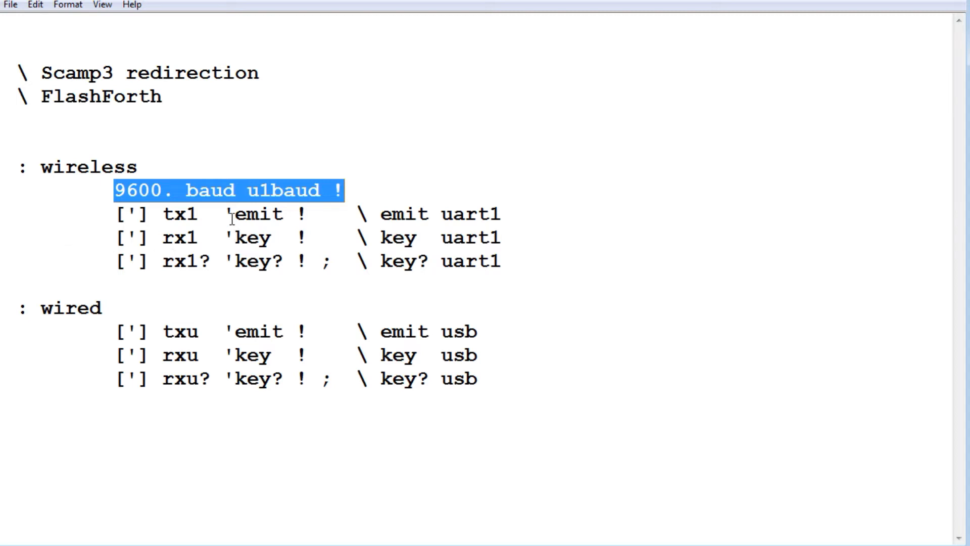
pyautogui.doubleClick(257, 214)
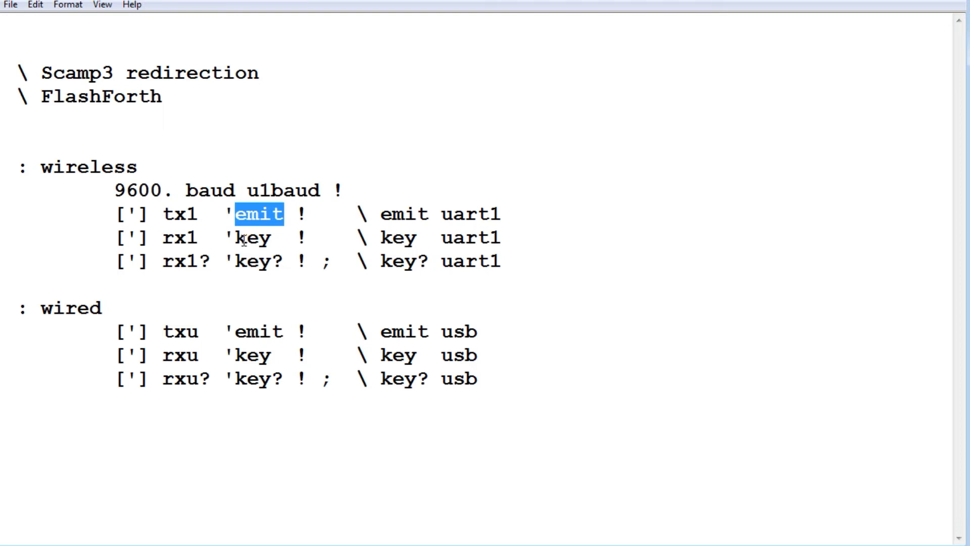
pyautogui.doubleClick(250, 238)
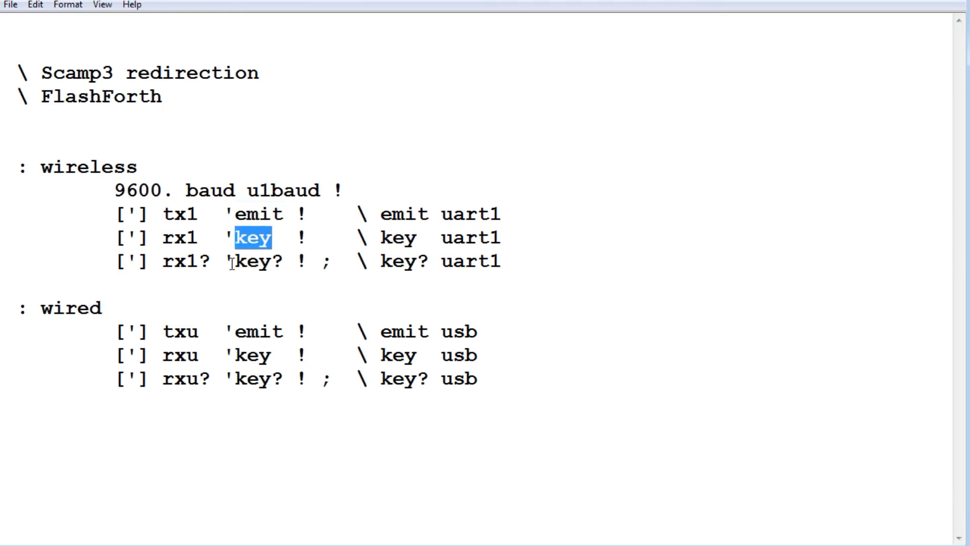
pyautogui.doubleClick(250, 261)
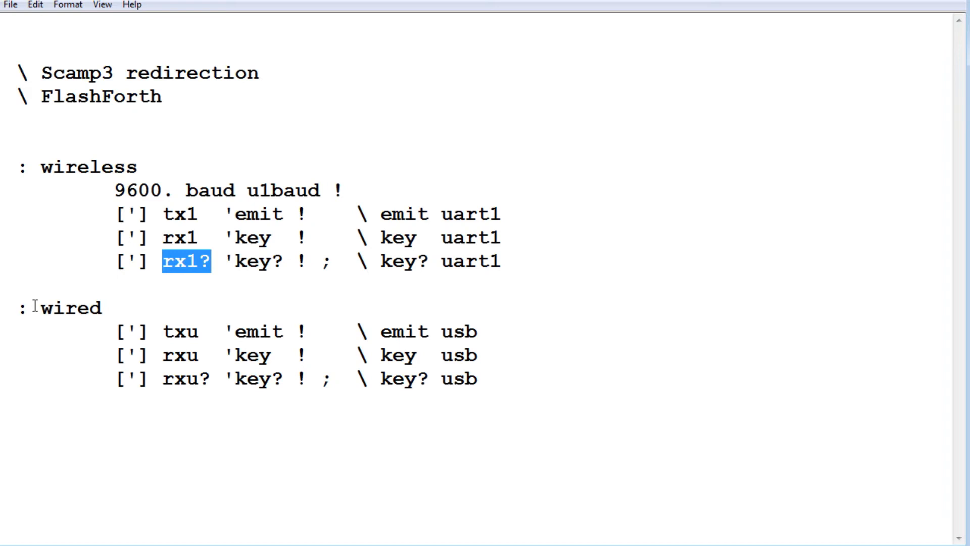
pyautogui.doubleClick(63, 308)
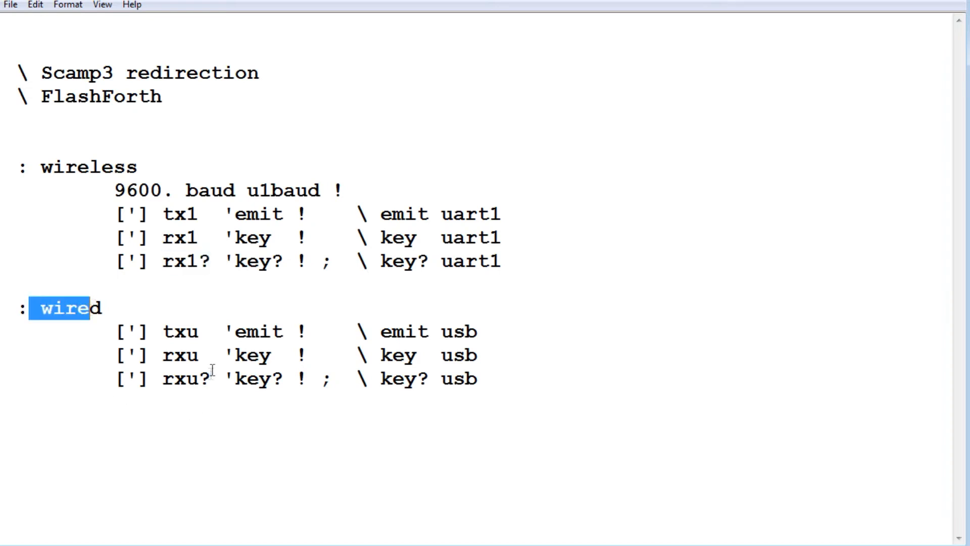
pyautogui.doubleClick(258, 332)
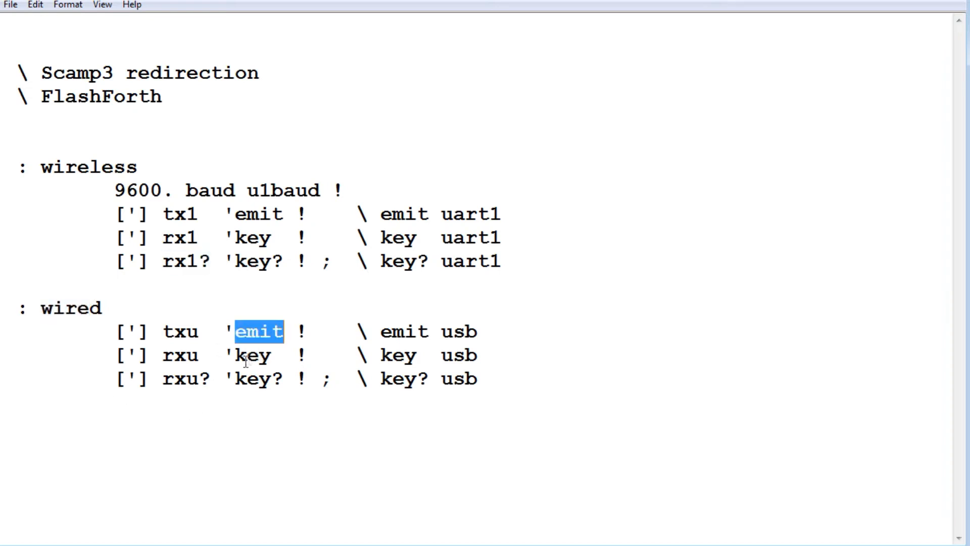
pyautogui.doubleClick(247, 379)
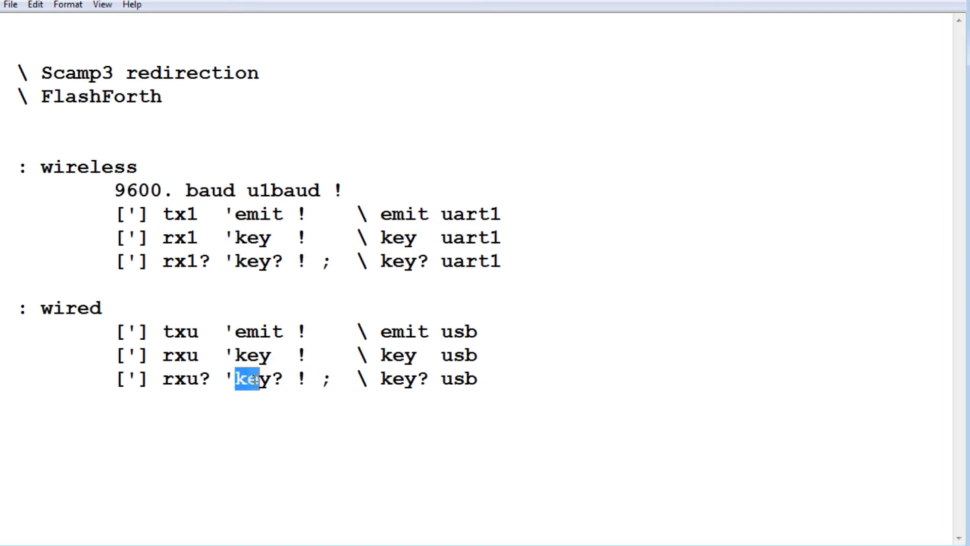
pyautogui.doubleClick(186, 331)
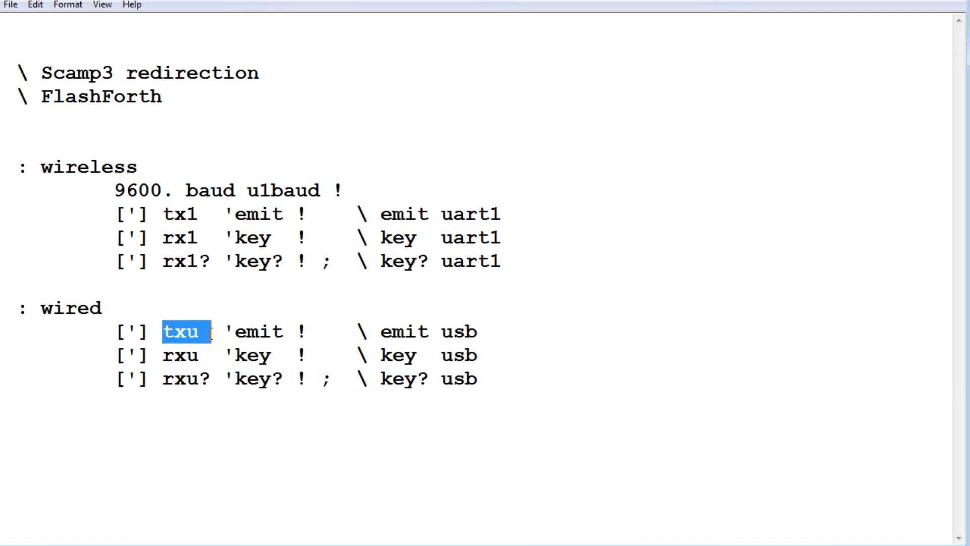
pyautogui.click(165, 379)
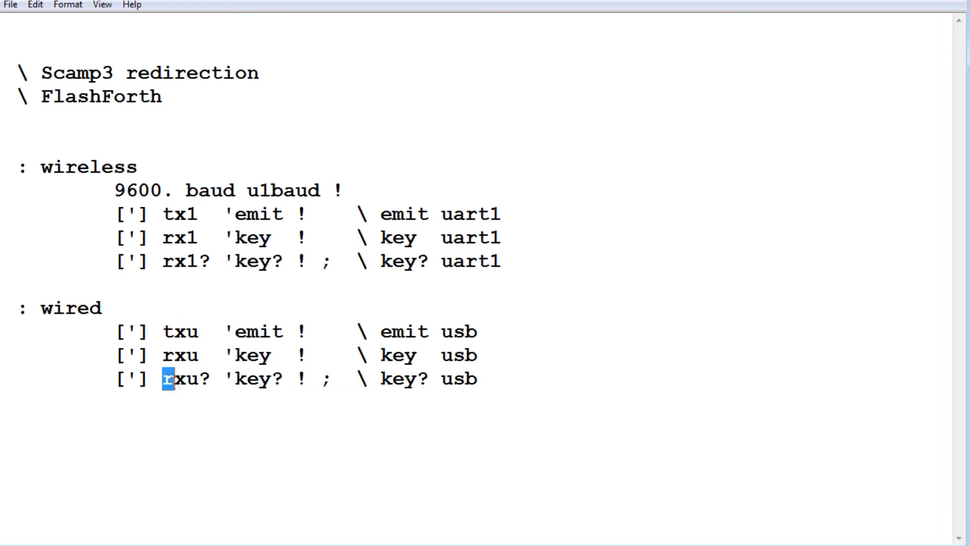
pyautogui.doubleClick(183, 379)
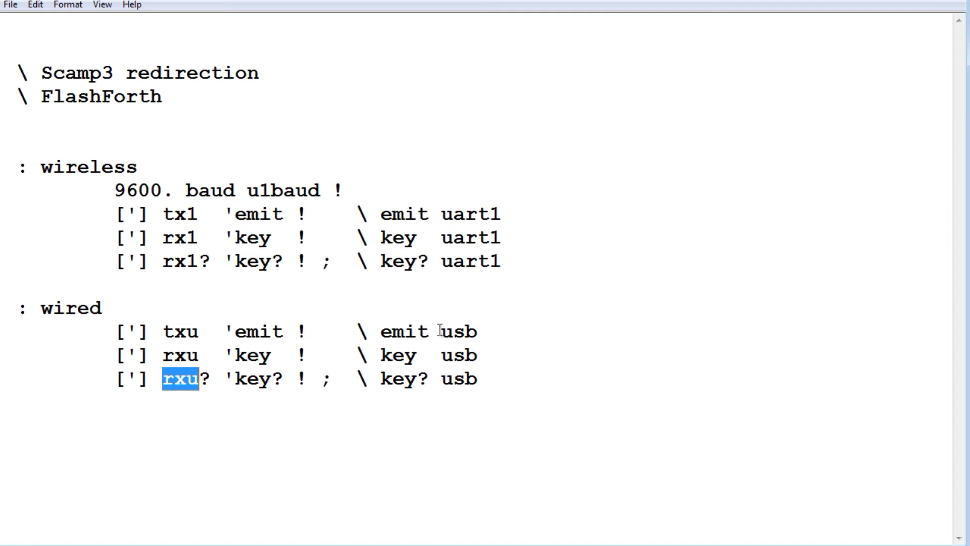
pyautogui.doubleClick(458, 331)
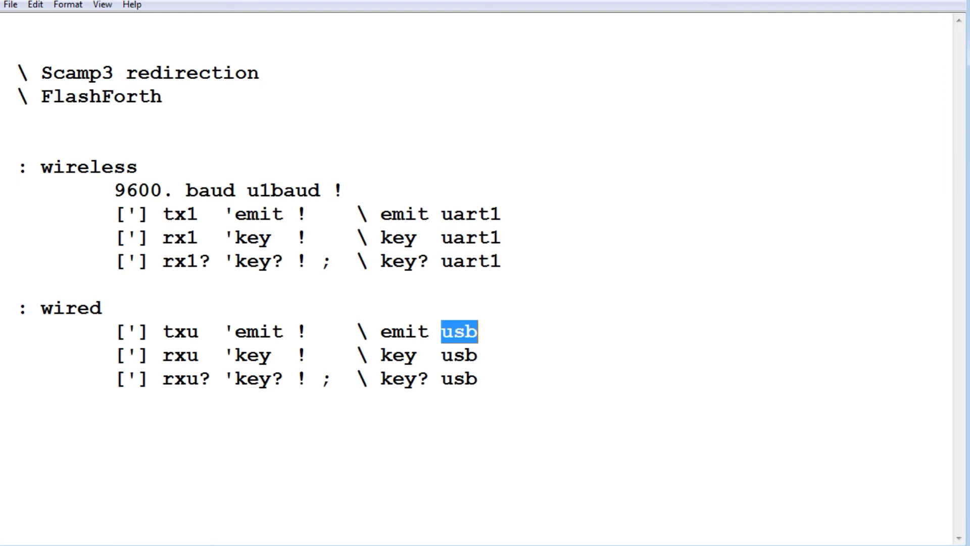
pyautogui.click(174, 159)
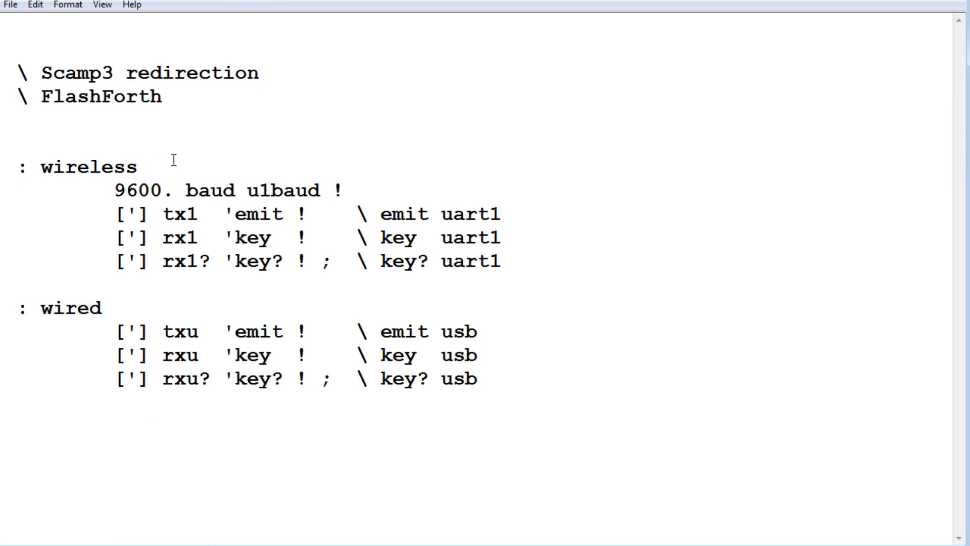
pyautogui.doubleClick(88, 167)
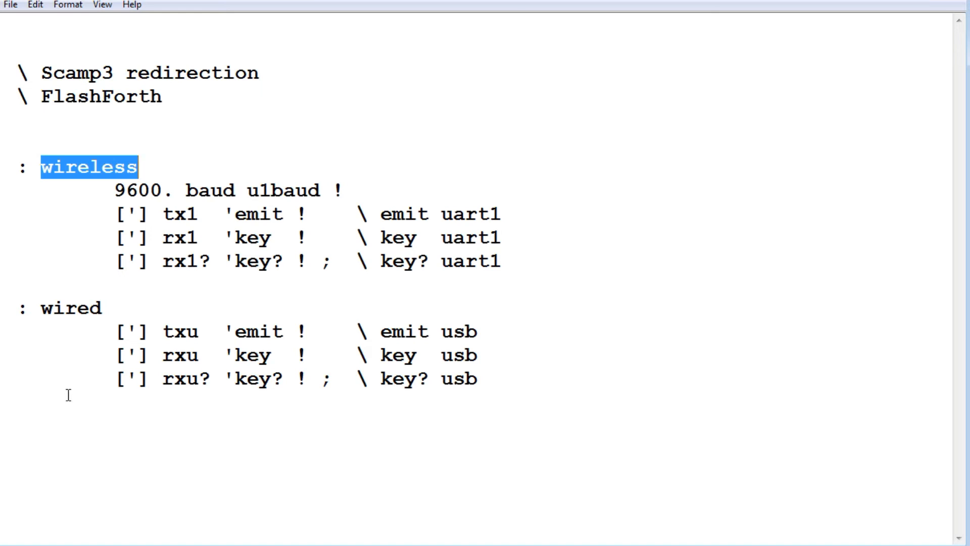
pyautogui.moveTo(55, 382)
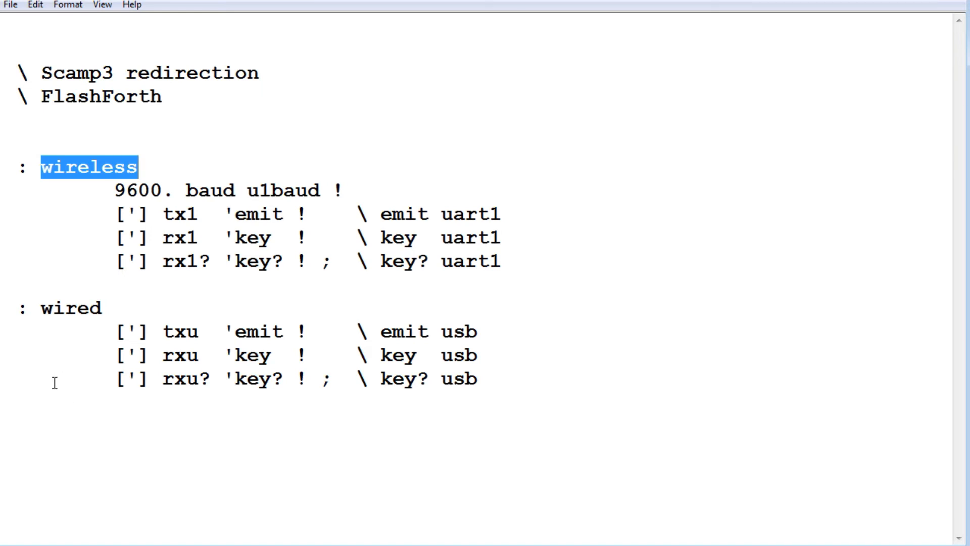
pyautogui.moveTo(76, 399)
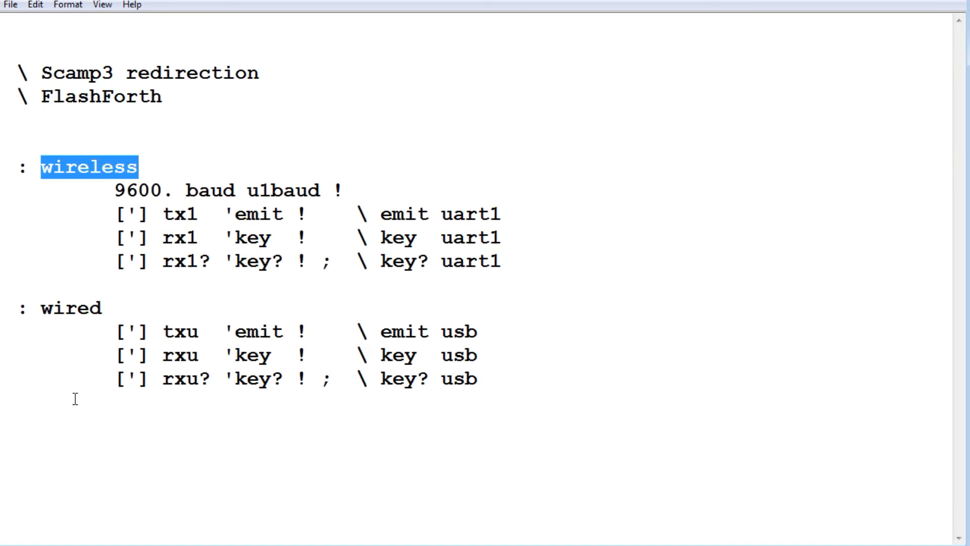